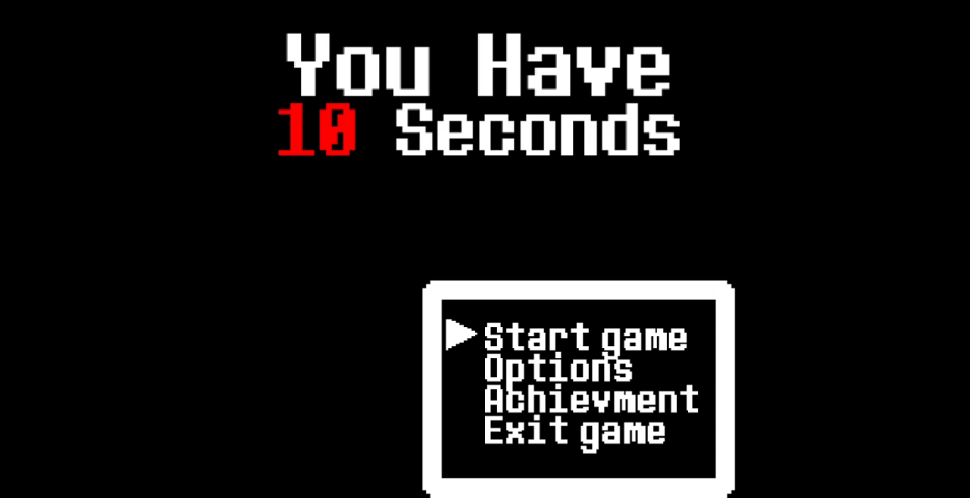
# - Start a new game from the title menu and play Area 01 to level 1-4, Stall
pyautogui.click(581, 338)
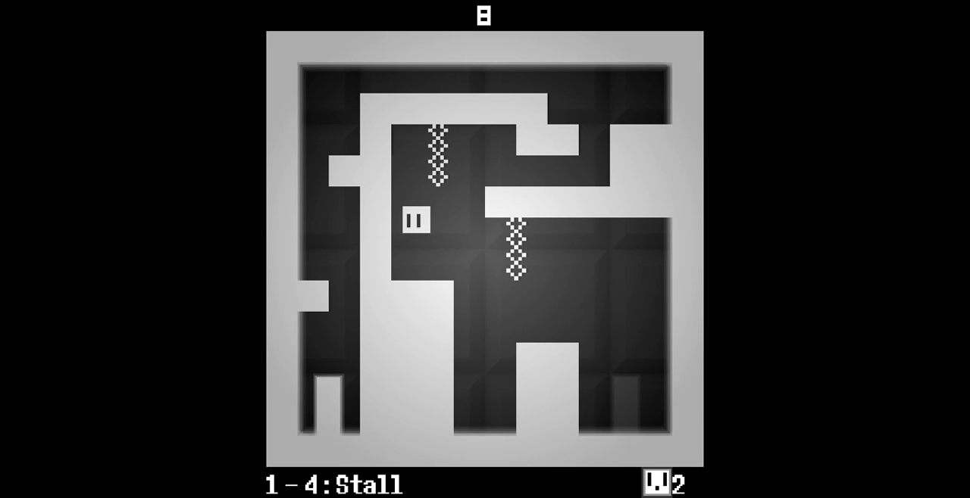
# - Finish Area 01's remaining levels and continue past the Area 01 Cleared screen
pyautogui.press('Up')
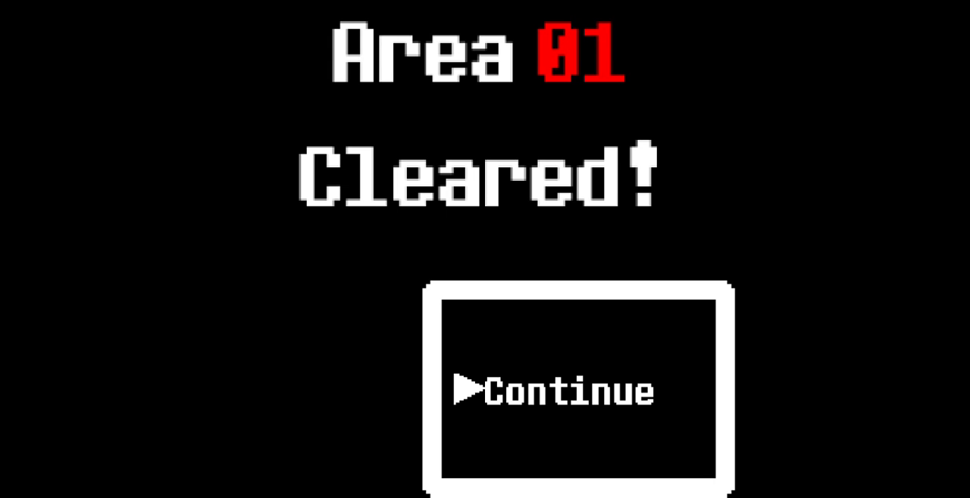
pyautogui.click(578, 392)
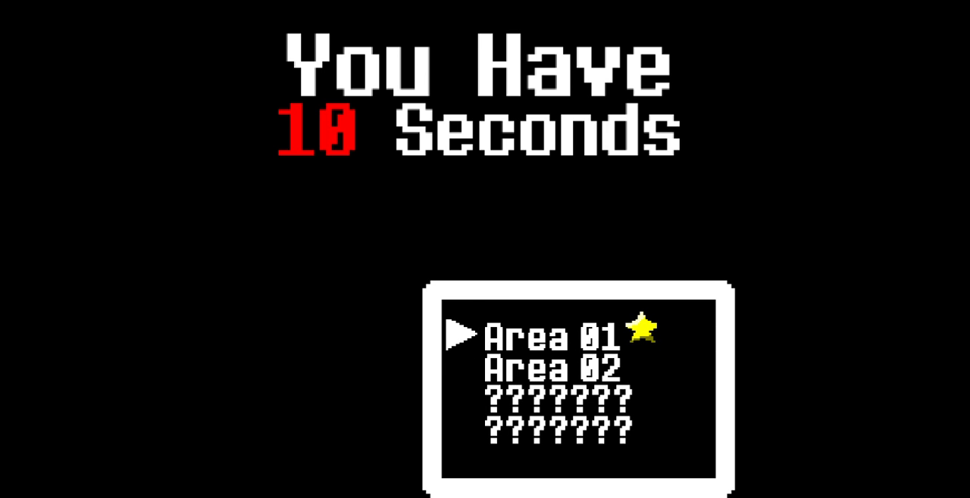
# - Back out of area select to the Start game / Options / Achievment / Exit game menu
pyautogui.press('Down')
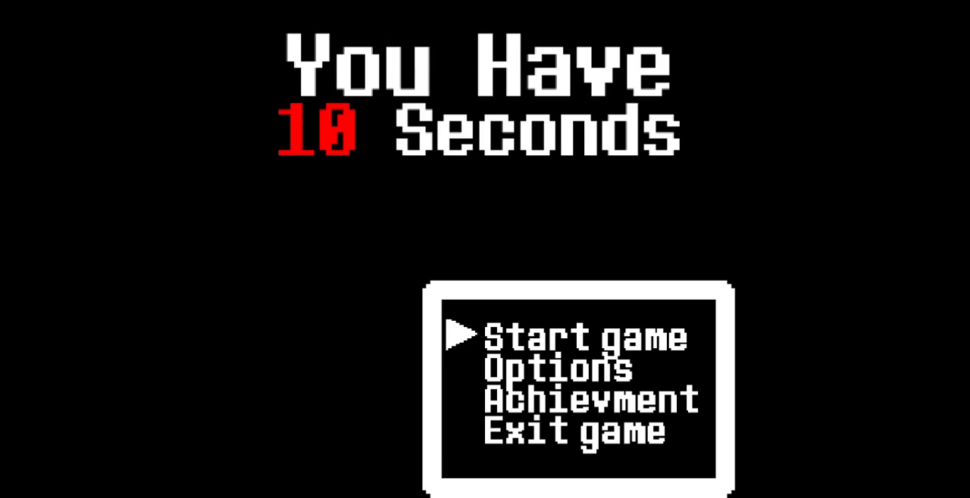
# - Open the area list, enter Area 02, then open the area list again
pyautogui.click(579, 336)
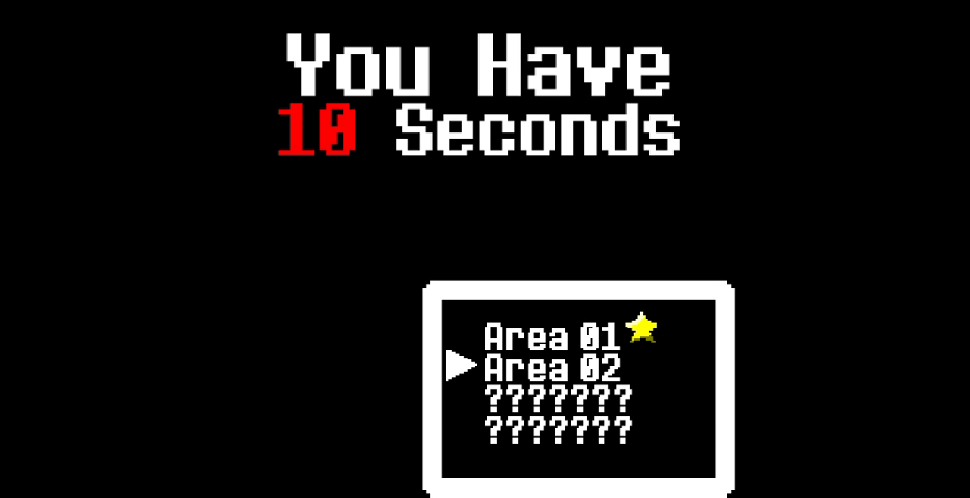
pyautogui.click(553, 369)
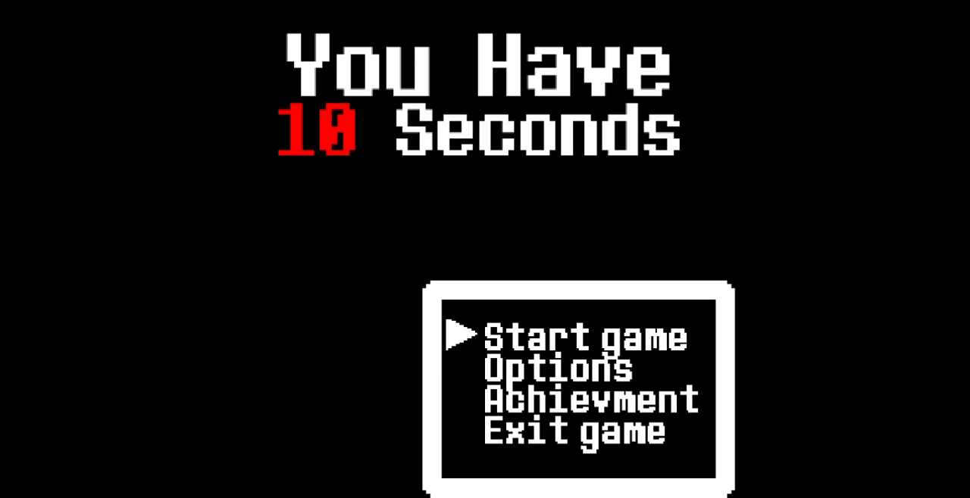
pyautogui.click(583, 337)
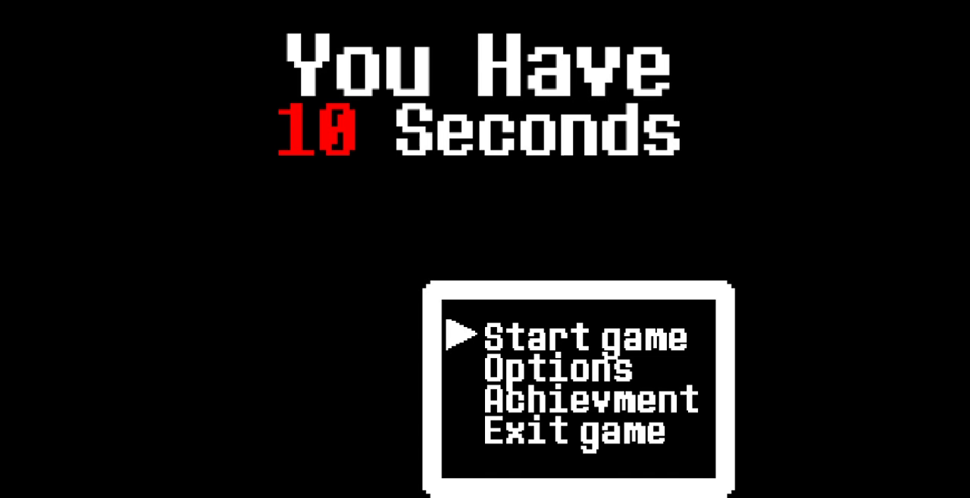
pyautogui.click(590, 336)
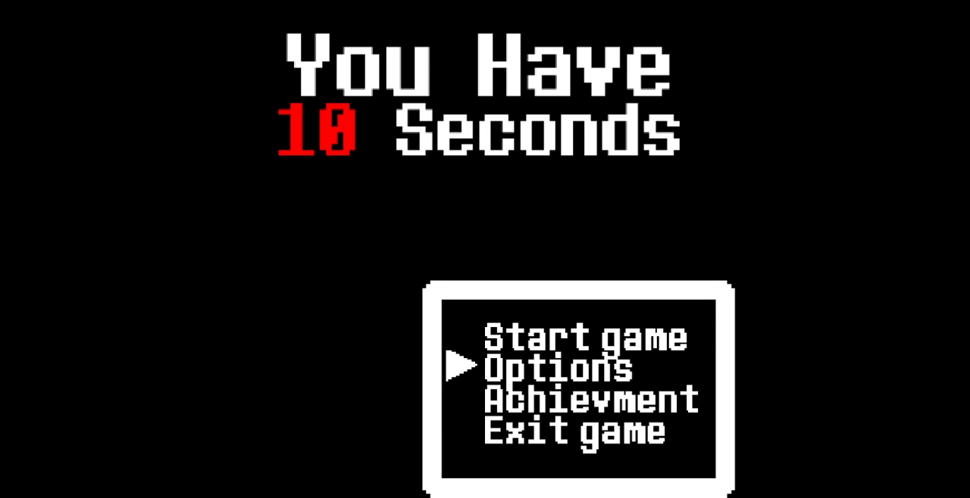
pyautogui.click(560, 367)
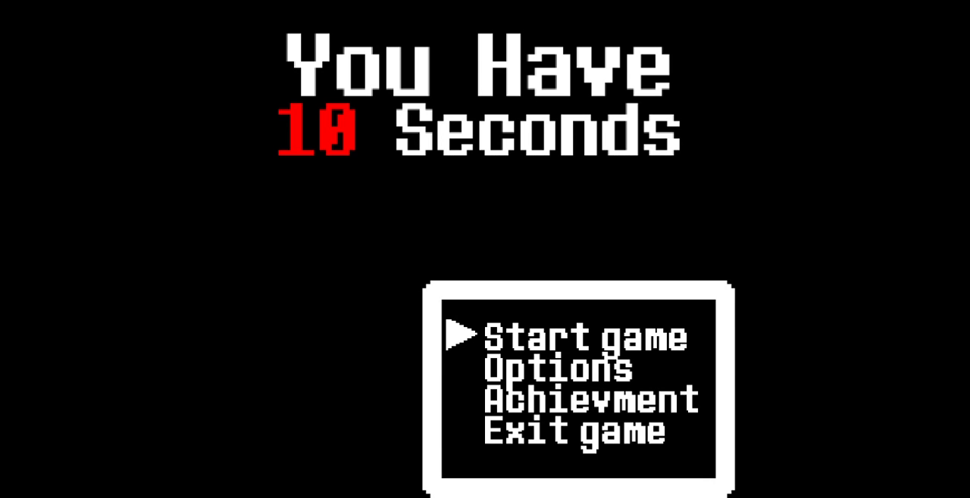
pyautogui.click(566, 336)
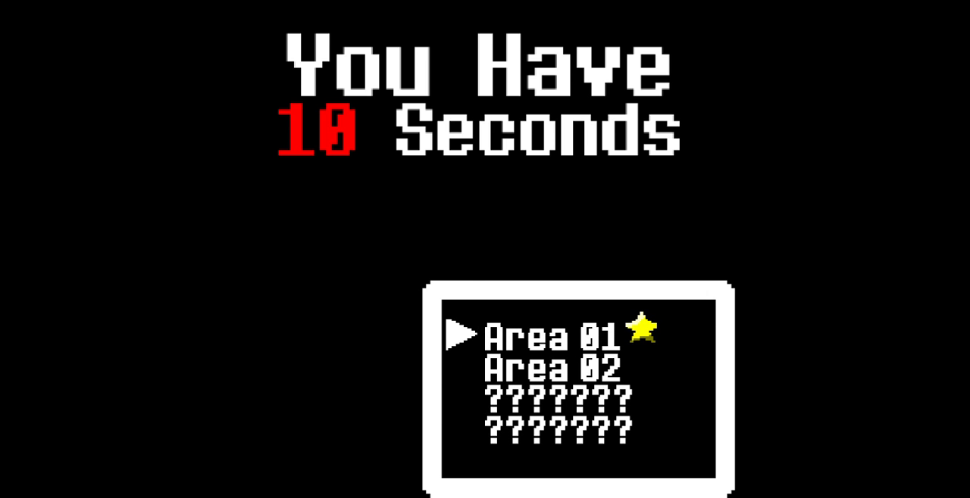
pyautogui.click(545, 335)
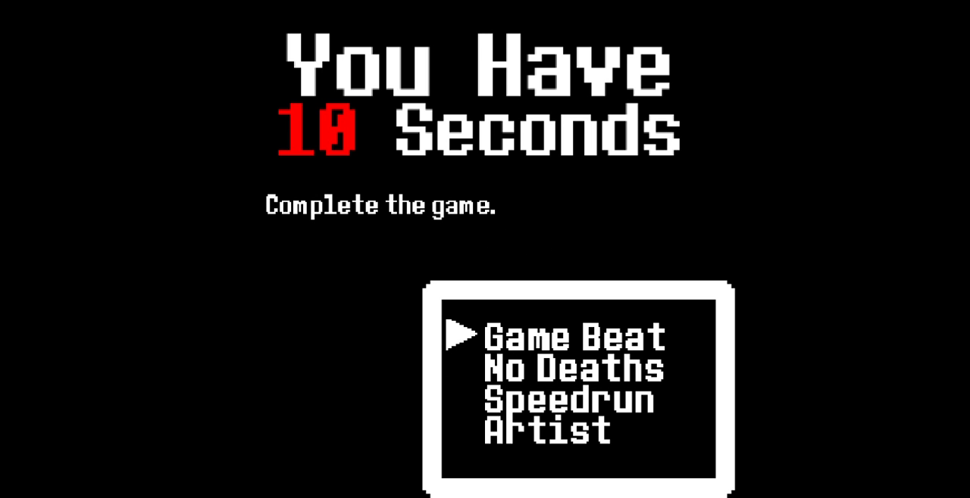
pyautogui.press('Down')
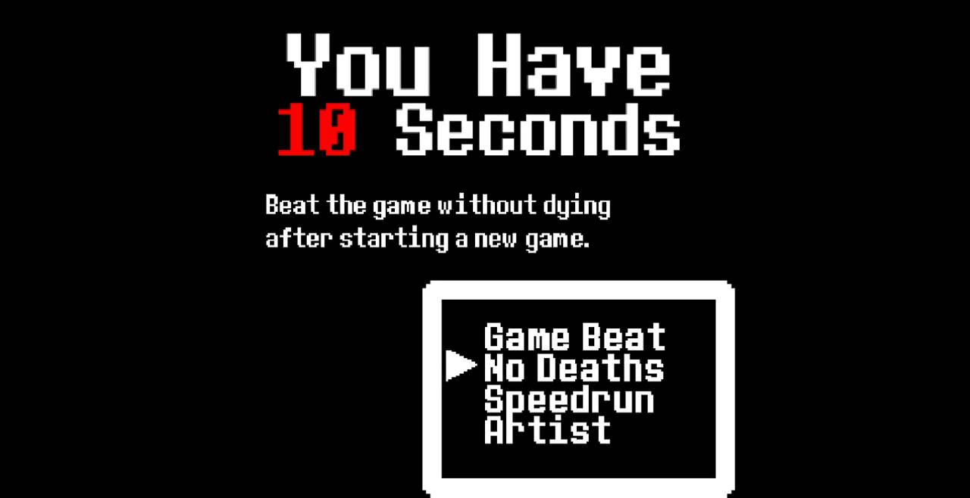
pyautogui.press('Down')
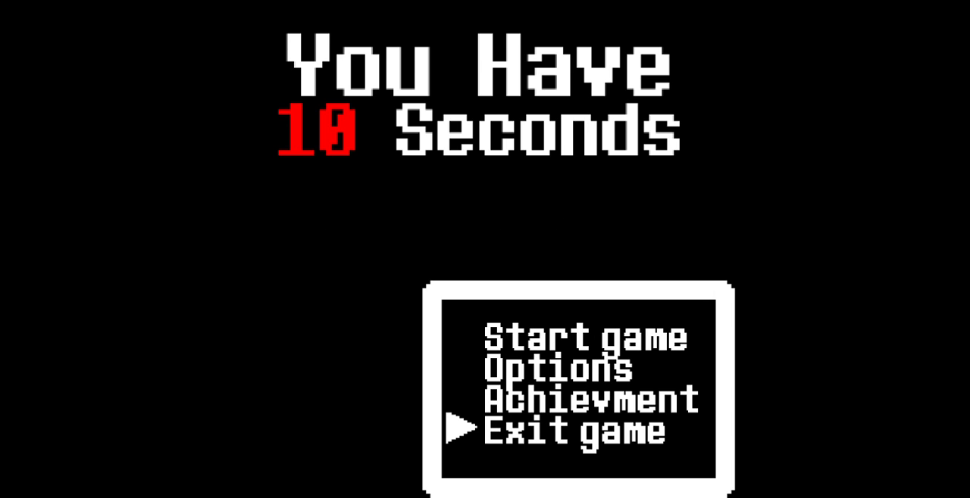
# - Choose Start game and play Area 01 until 'Area 01 Cleared!' appears
pyautogui.press('up')
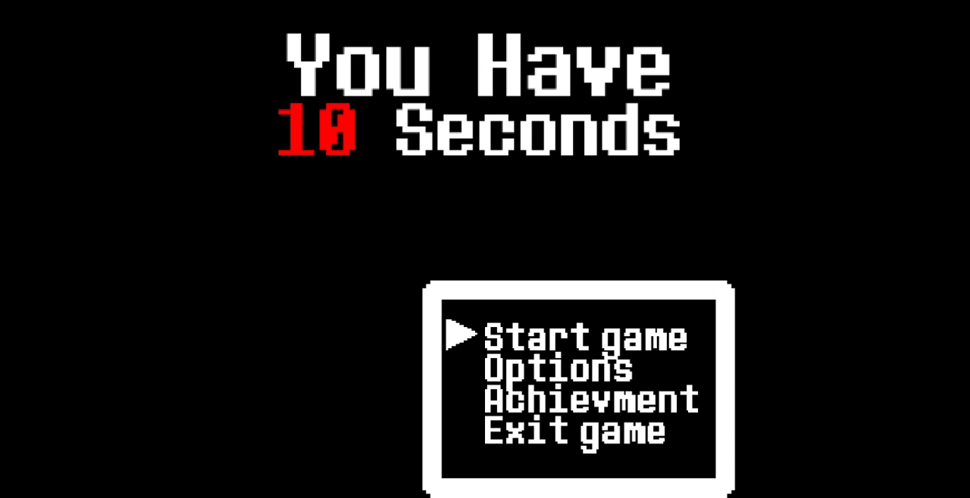
pyautogui.click(576, 335)
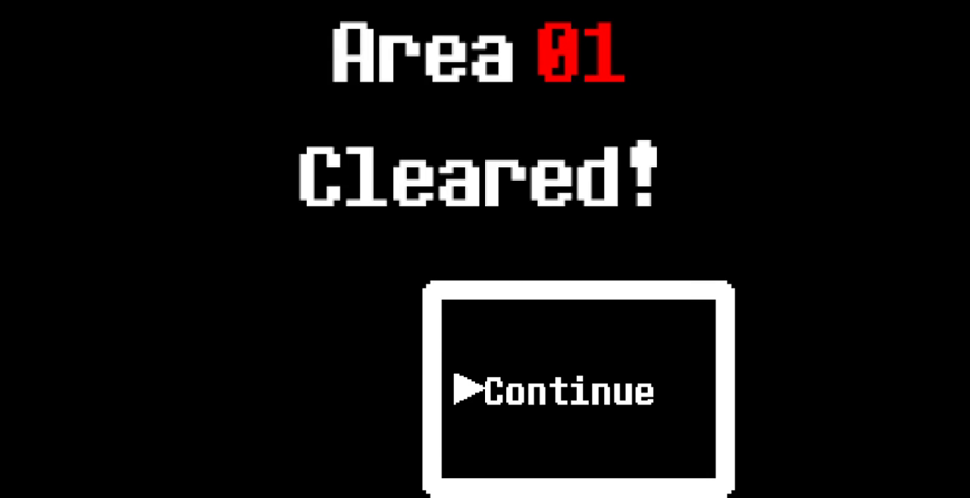
pyautogui.click(561, 390)
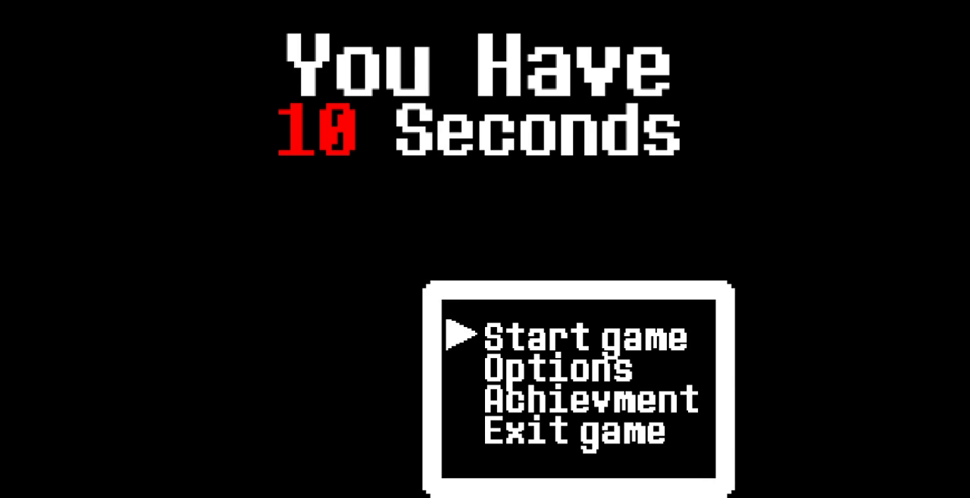
# - Move the title-menu pointer from Start game to Options
pyautogui.click(576, 336)
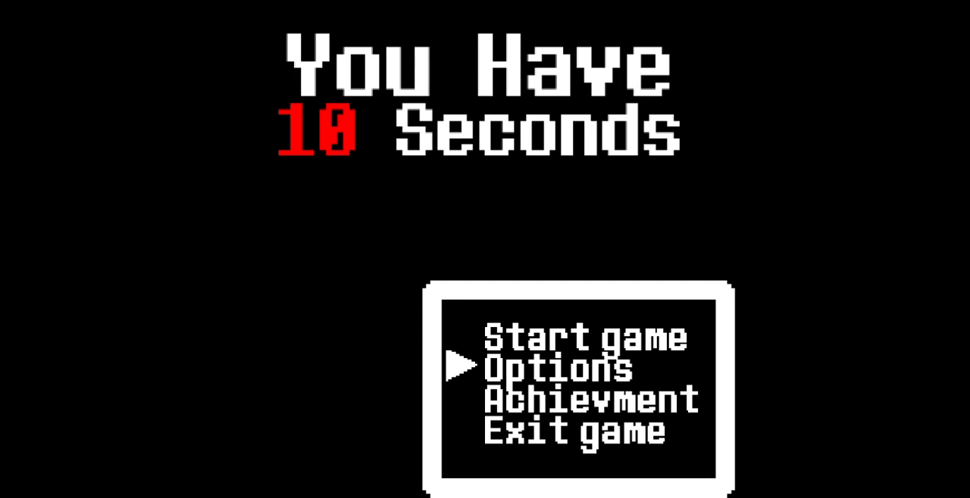
pyautogui.click(589, 337)
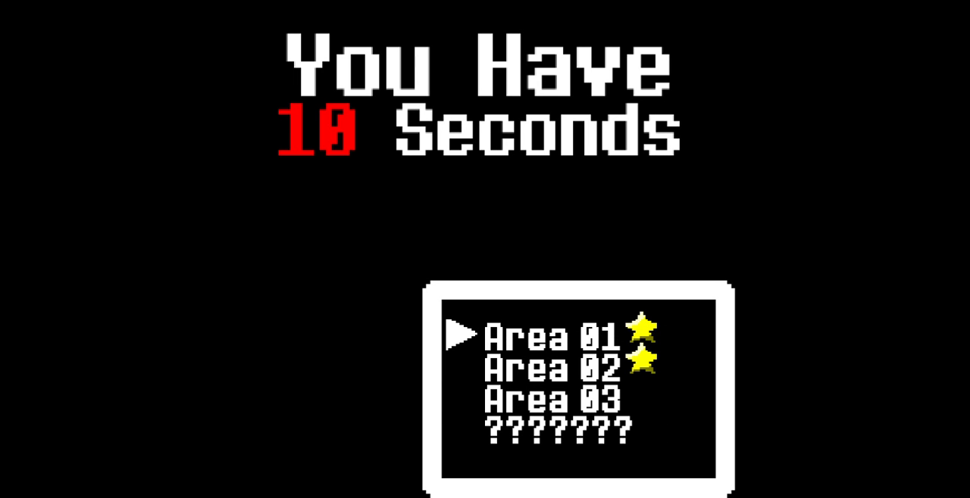
# - Move the area-select pointer down from Area 01 to Area 03
pyautogui.press('down')
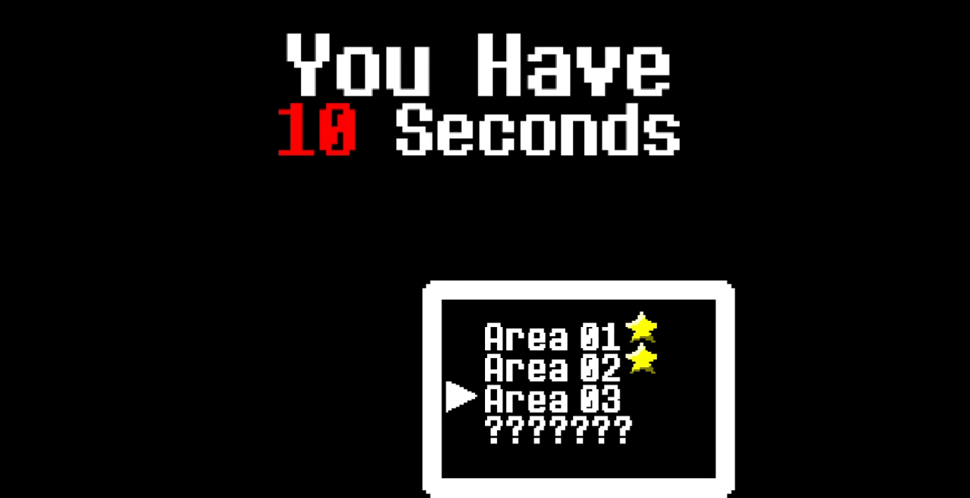